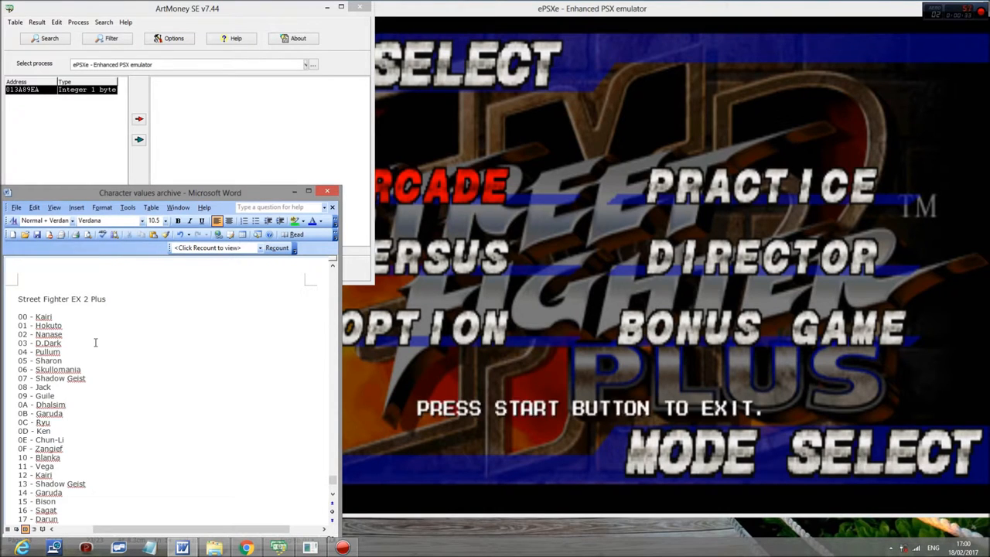
- Begin a new memory search for the selected fighter's character value
scroll(down, 3)
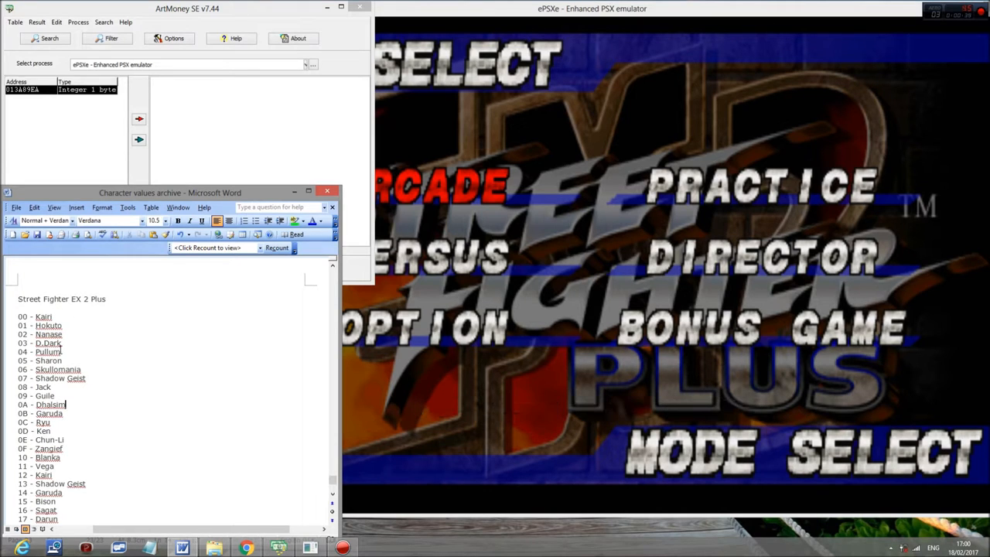
scroll(down, 3)
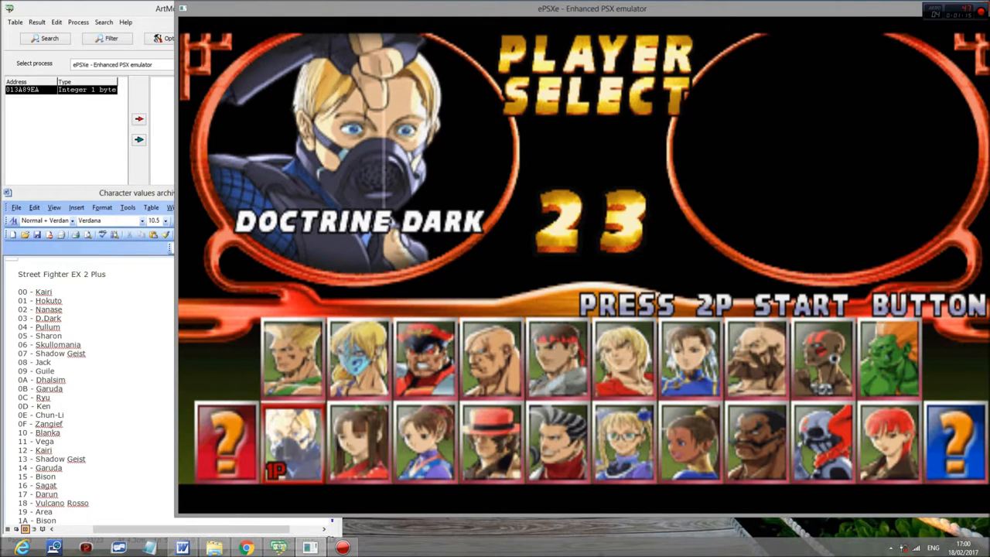
click(50, 37)
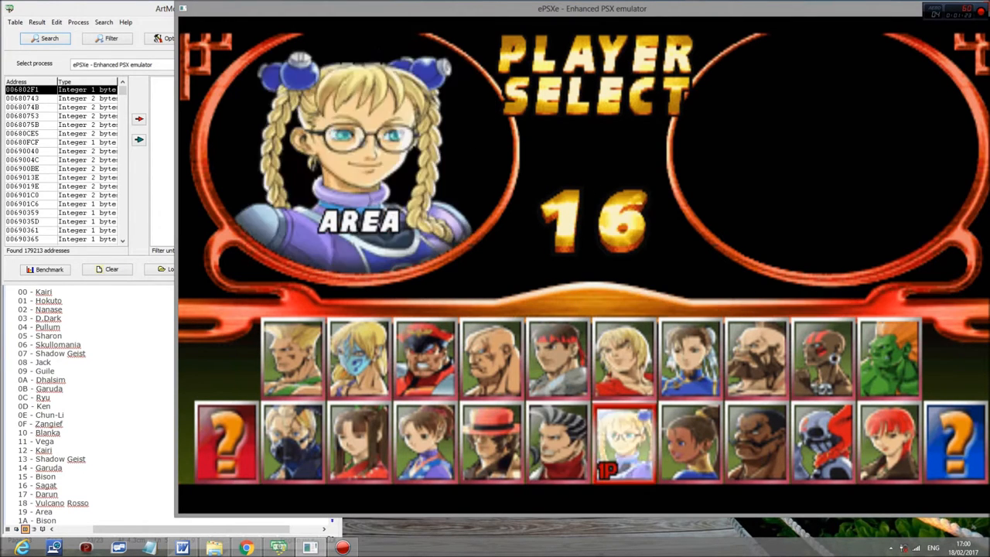
- Filter the found addresses twice, once for each newly chosen fighter's value
click(111, 37)
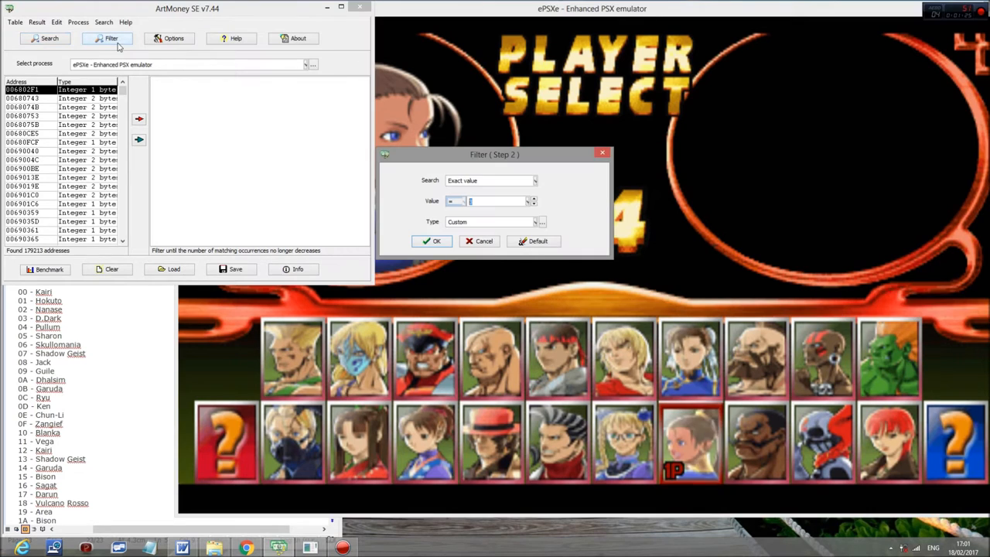
click(431, 242)
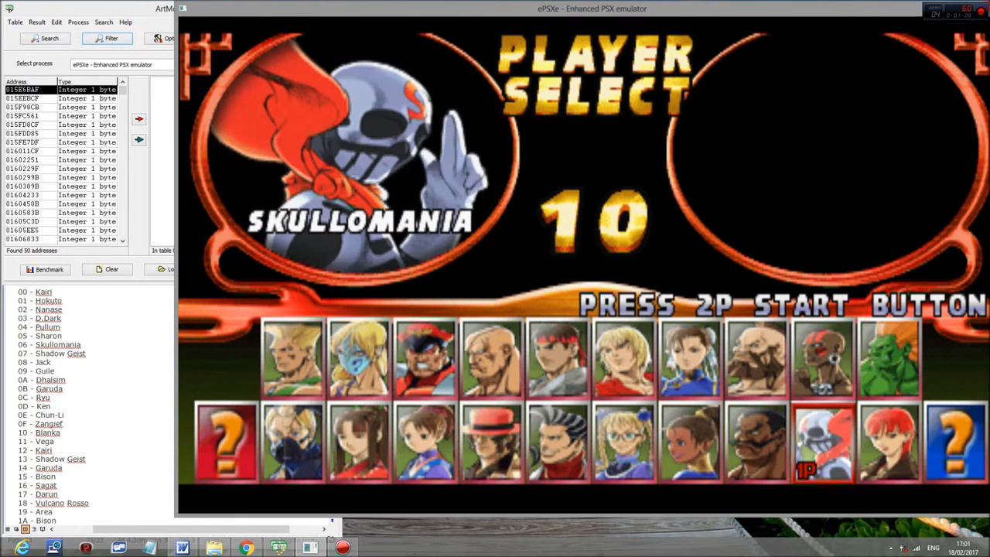
click(111, 37)
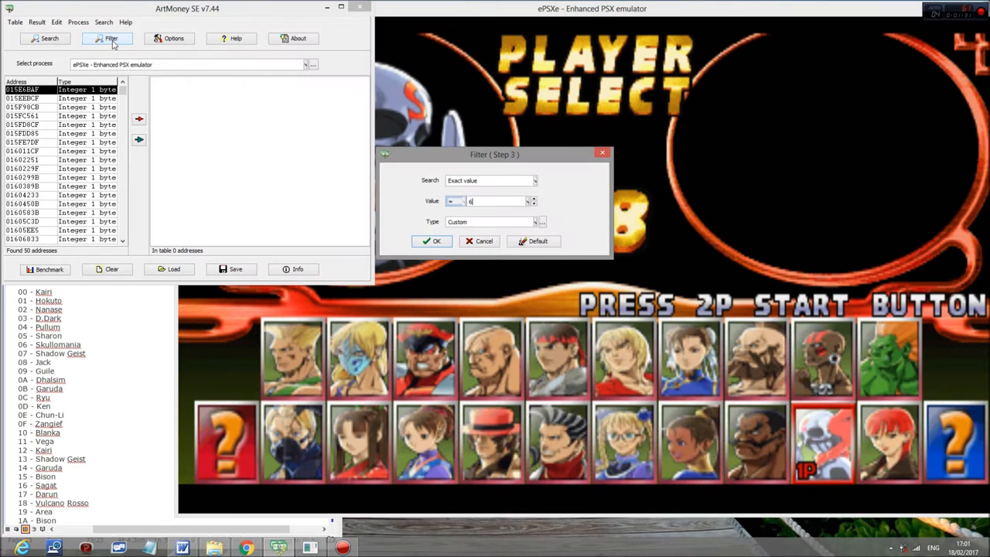
click(430, 242)
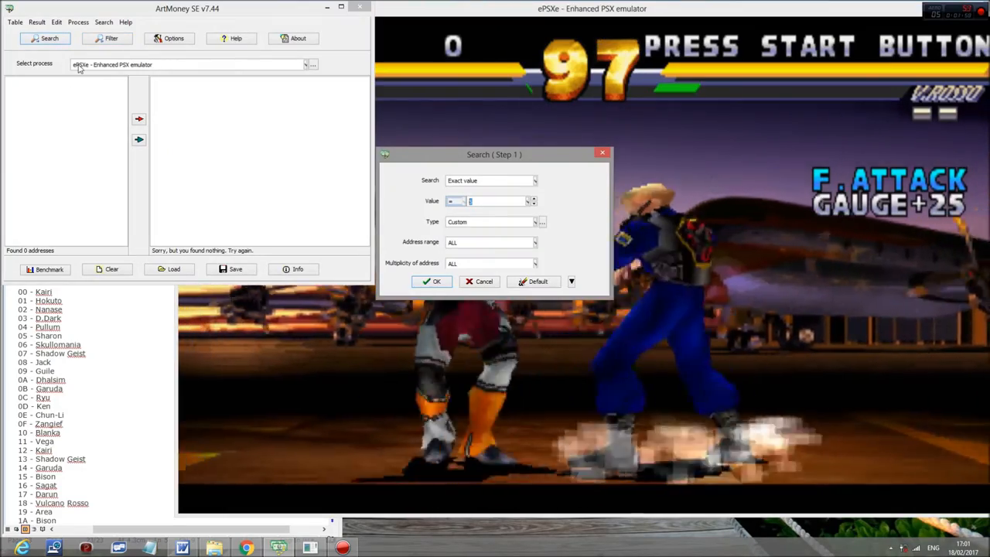
- Run a fresh exact-value search of the emulator's memory for the value 3
text(3)
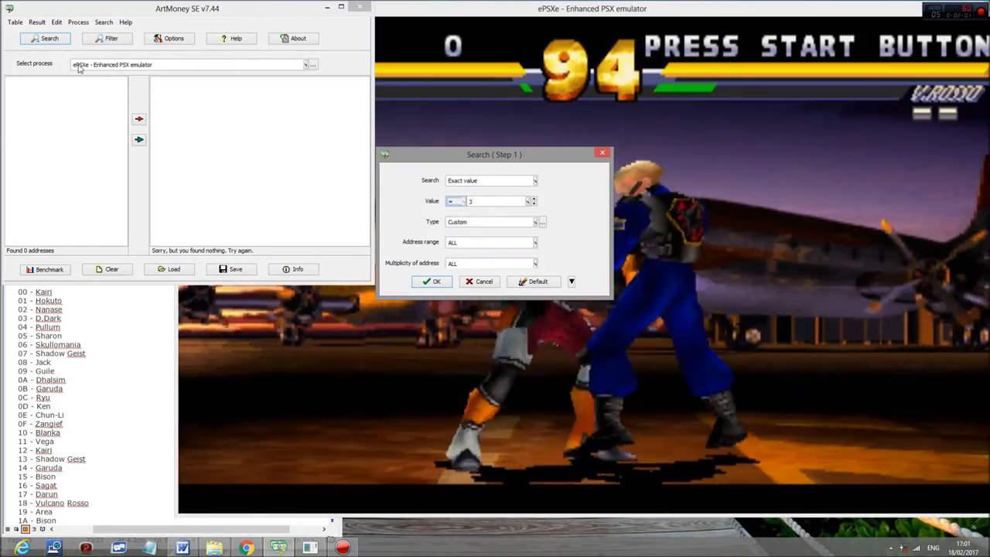
click(432, 282)
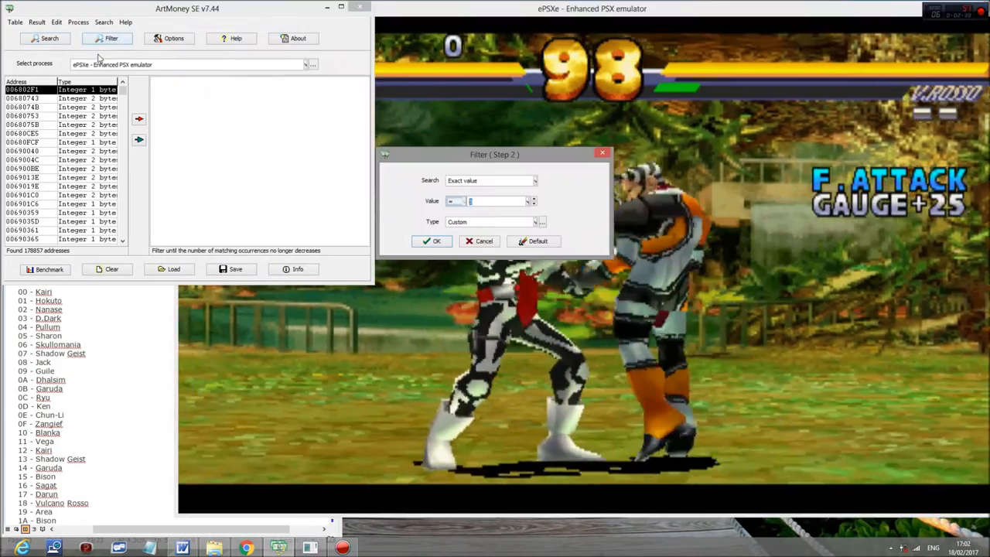
- Filter the candidates for the value 6, leaving 113 addresses, and dismiss the progress report
text(6)
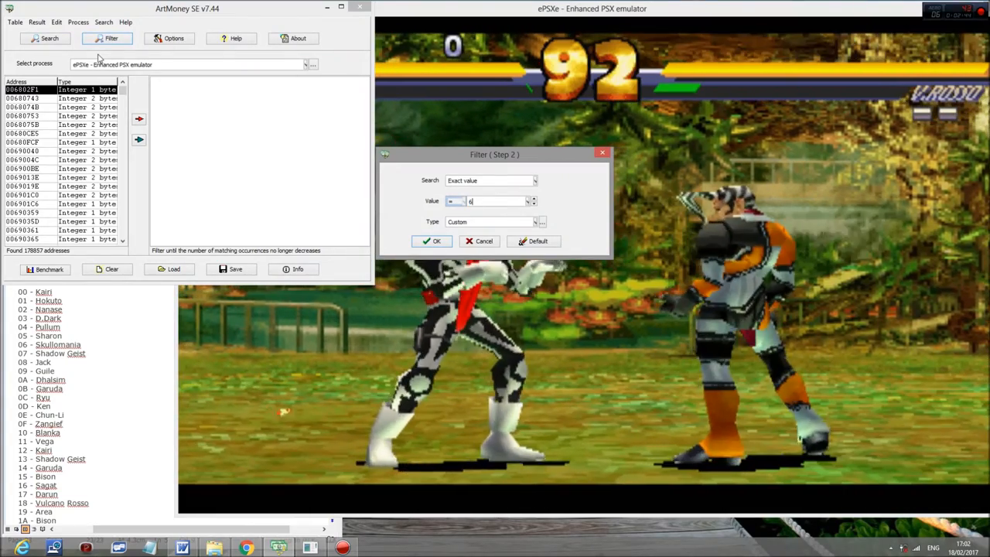
click(432, 242)
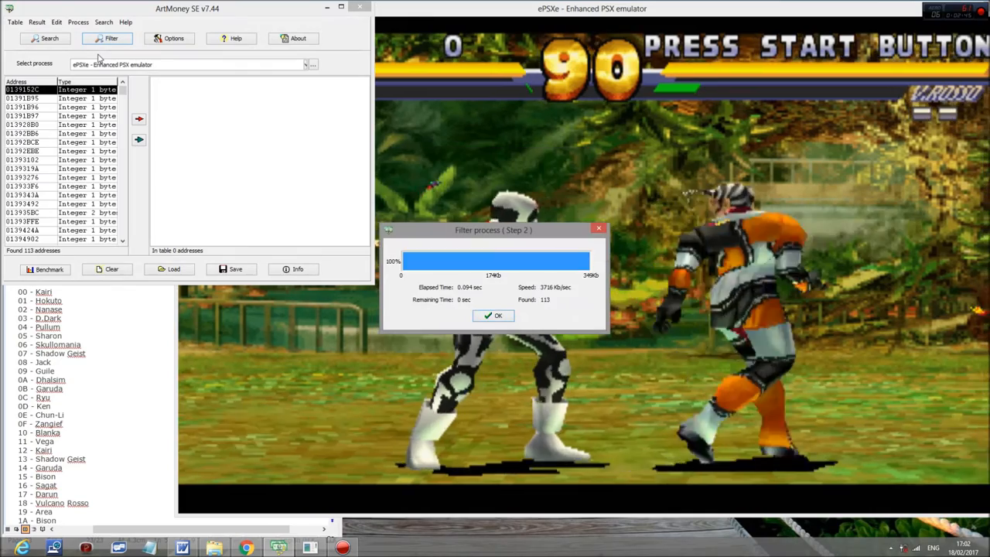
click(492, 316)
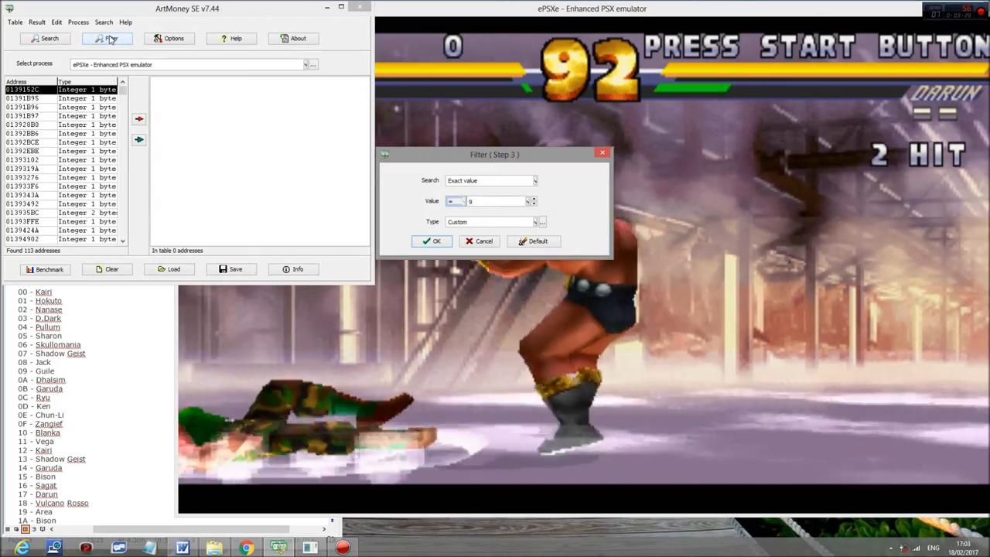
- Filter the remaining candidates for the value 5, cutting them to six addresses
click(431, 242)
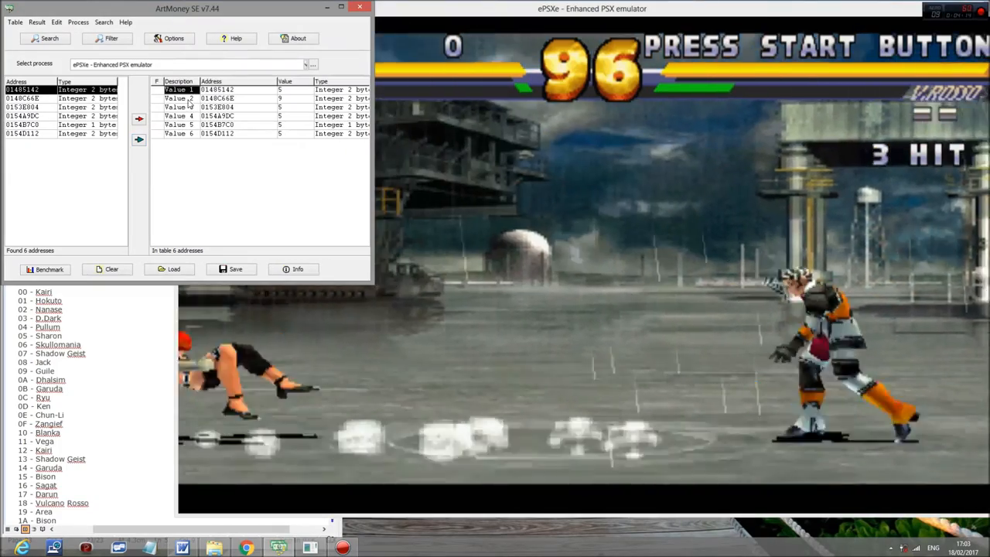
- Bring up the context actions for the six addresses saved in the table
right_click(177, 99)
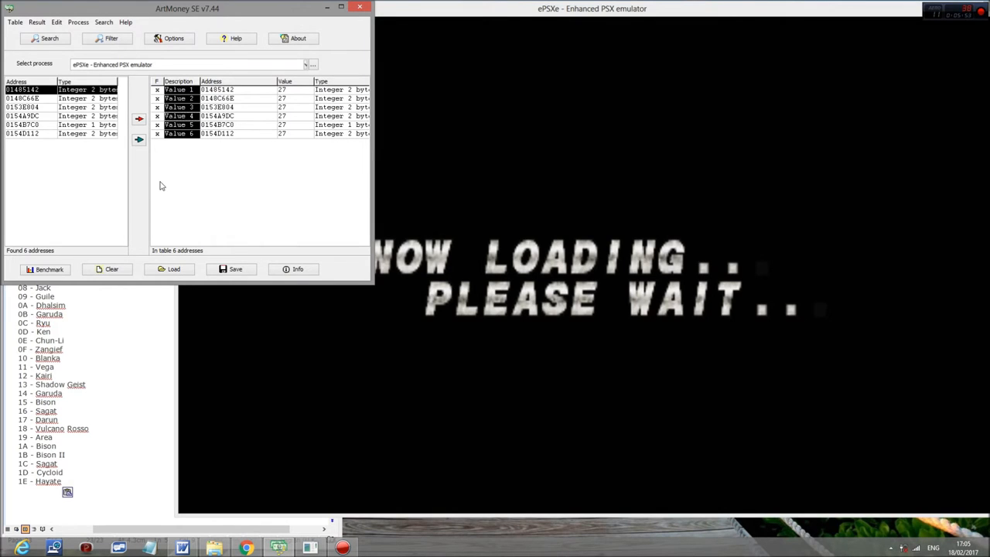
mouse_move(186, 153)
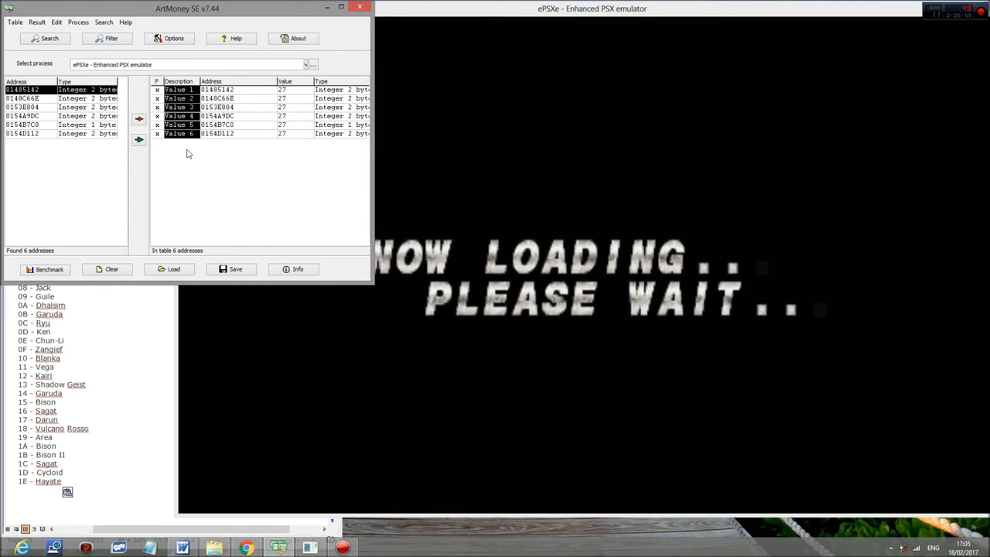